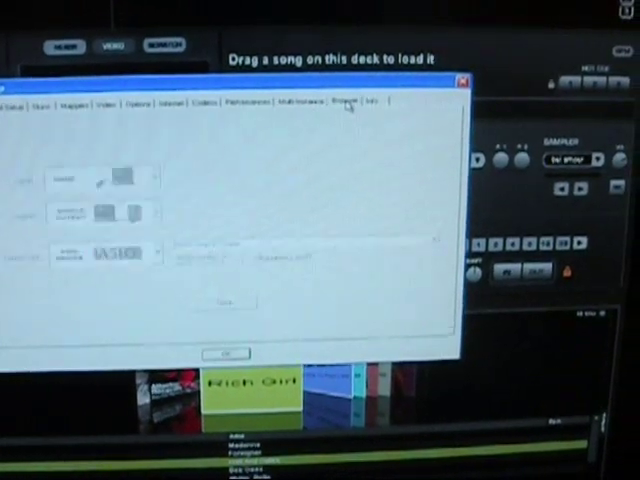
Step: Switch to the Browser settings page to set ID3 tags, cover downloads, database auto-add and fix
{"action": "left_click", "coordinate": [345, 100]}
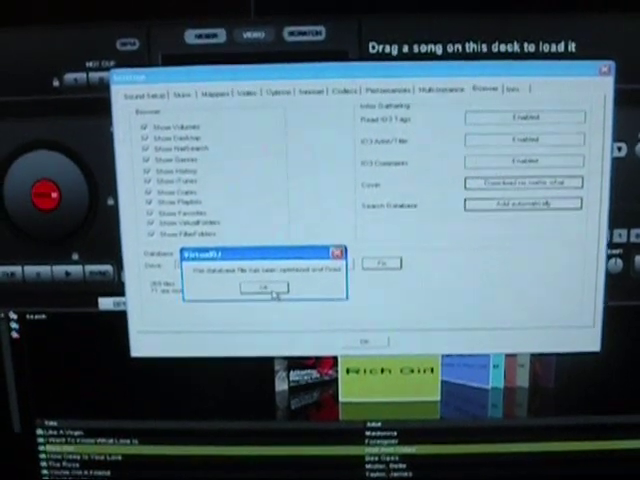
Step: Close the 'database optimized and fixed' confirmation to return to the Browser settings
{"action": "left_click", "coordinate": [258, 289]}
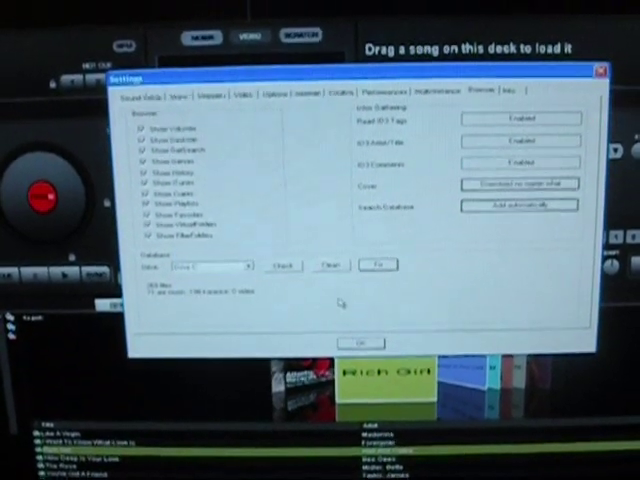